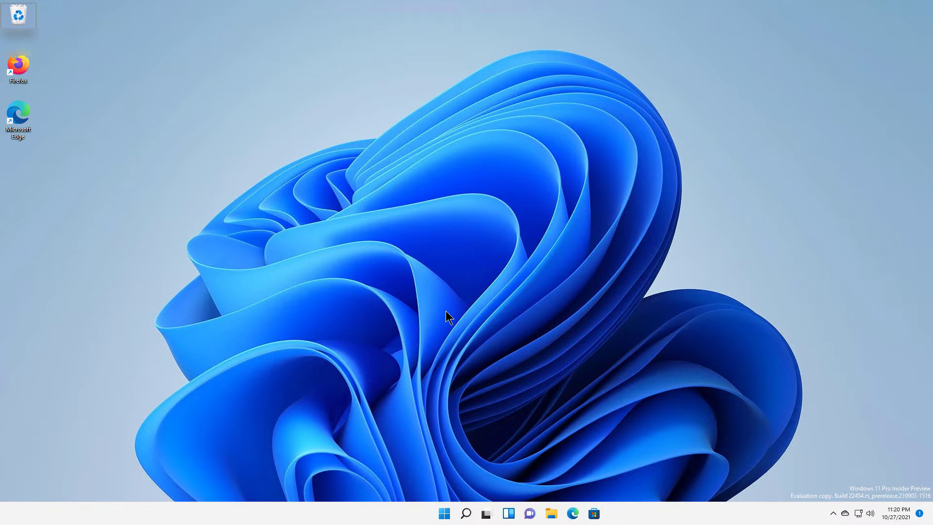
mouse_move(781, 440)
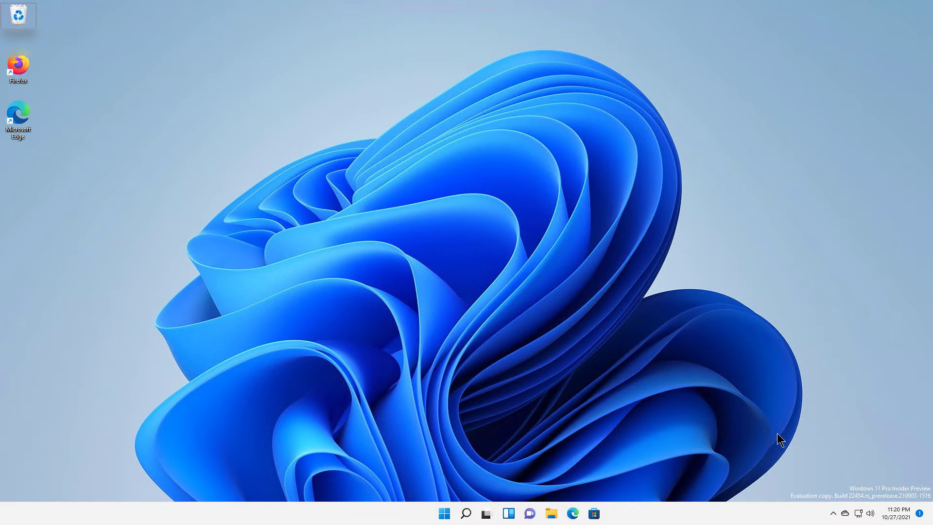
mouse_move(860, 515)
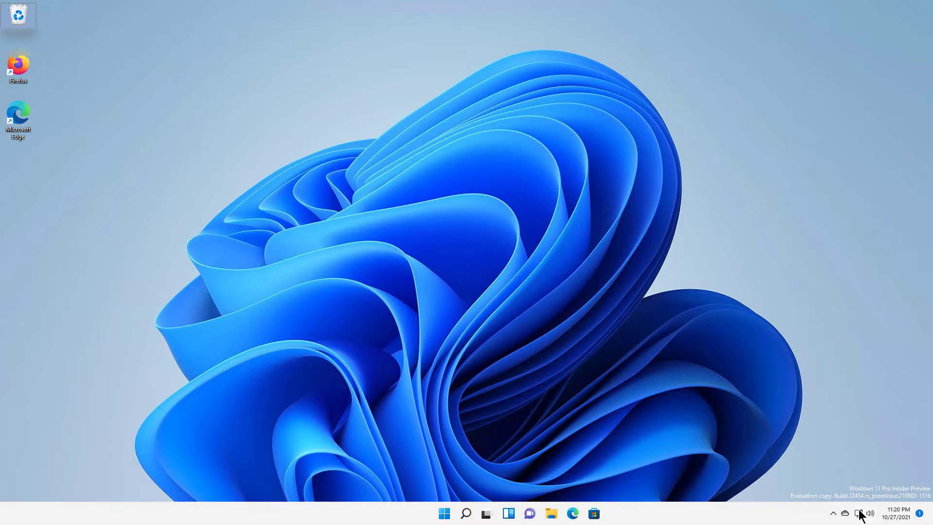
mouse_move(858, 513)
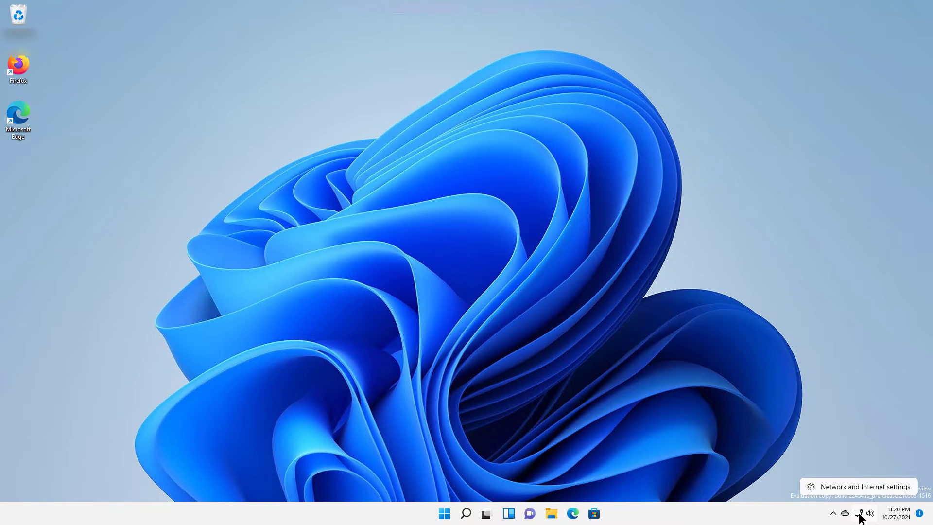
mouse_move(858, 492)
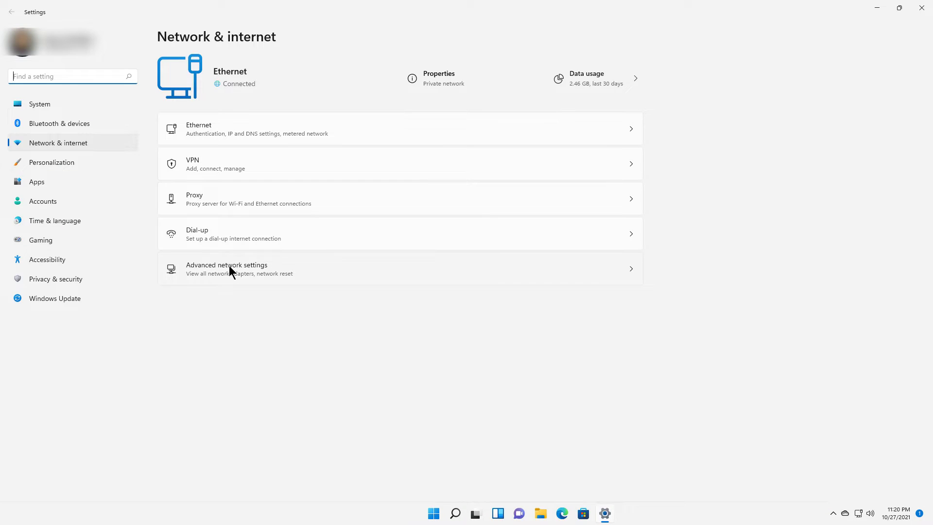
Step: Go to the Advanced network settings page listing the Ethernet adapter
left_click(238, 270)
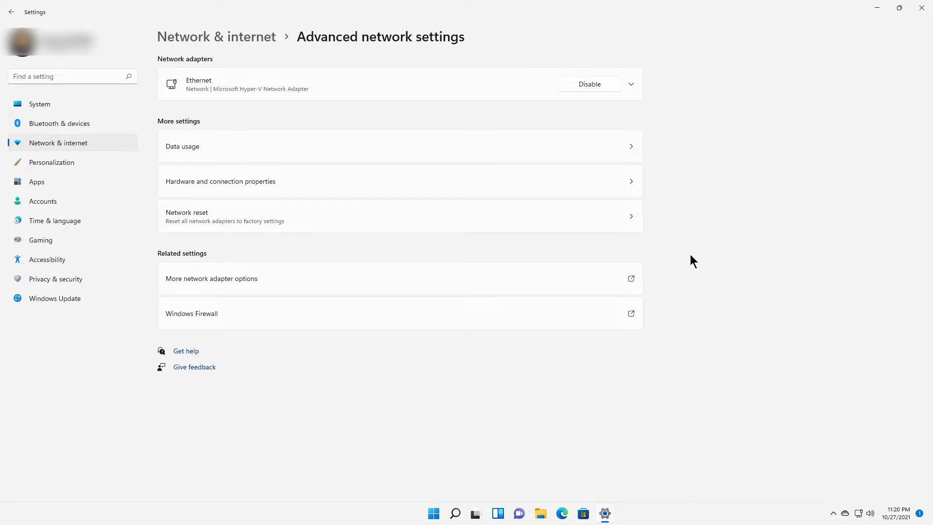
mouse_move(374, 296)
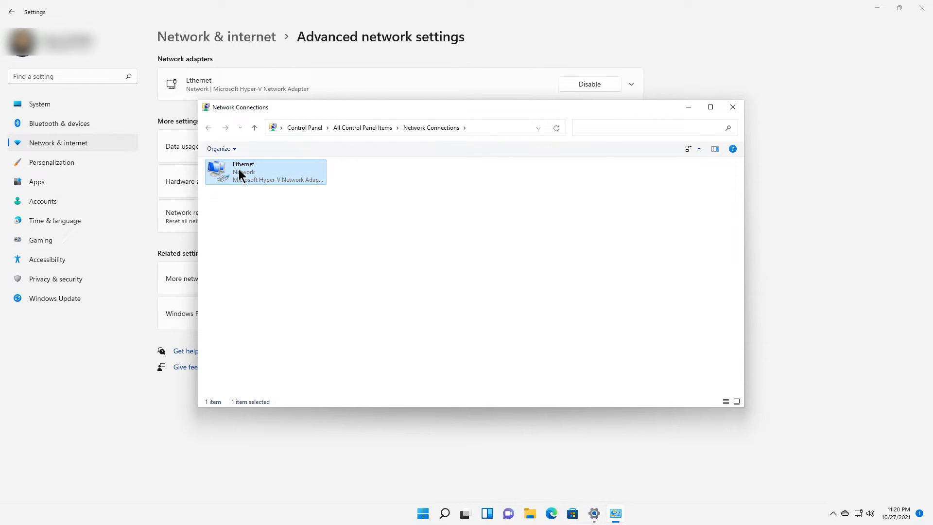
Step: Open the Ethernet adapter's IPv4 properties showing the static address 192.168.21.102
left_click(264, 172)
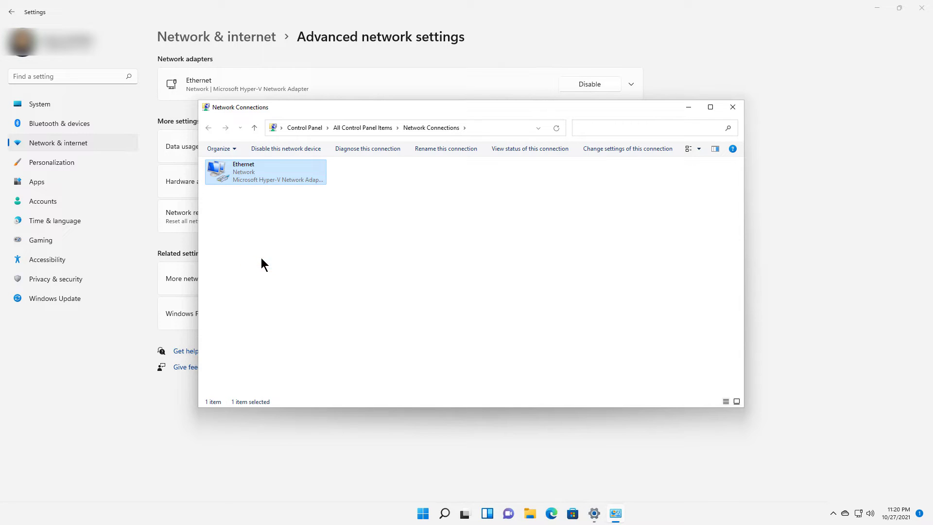
double_click(264, 172)
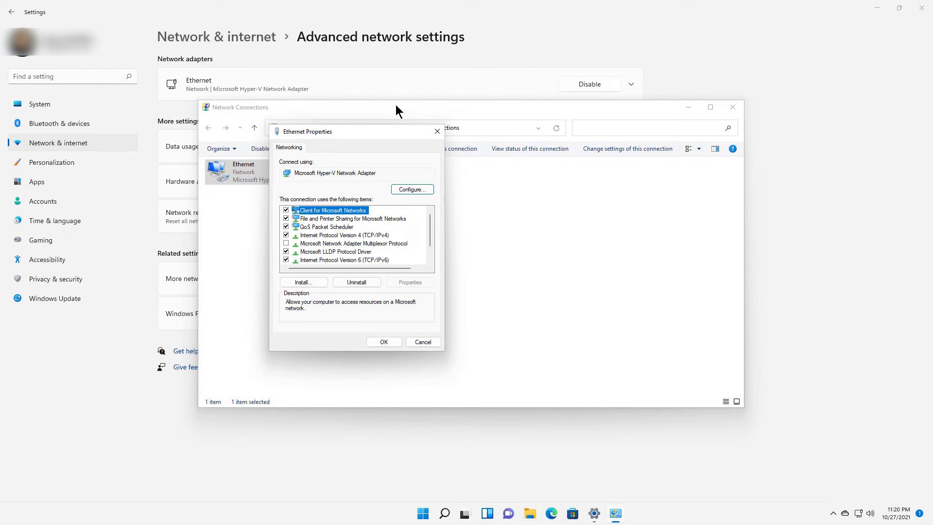
left_click_drag(308, 131, 347, 92)
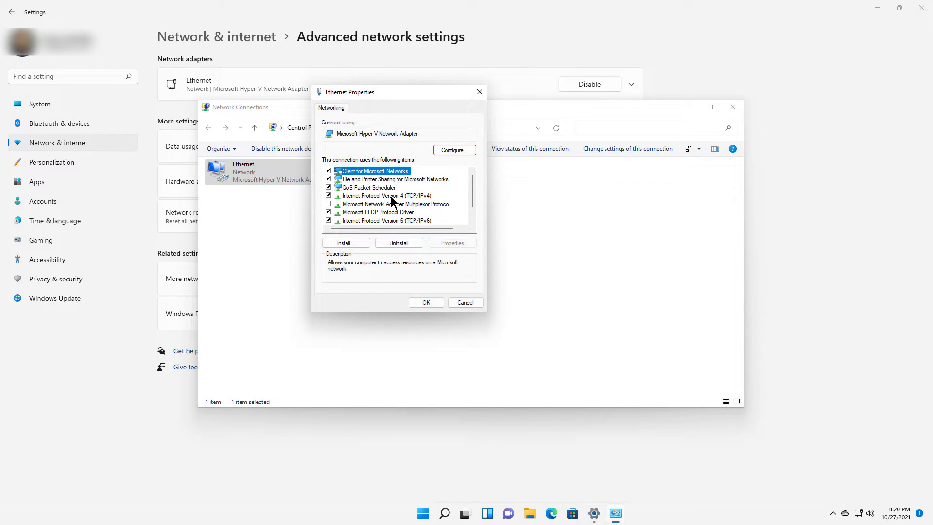
left_click(387, 196)
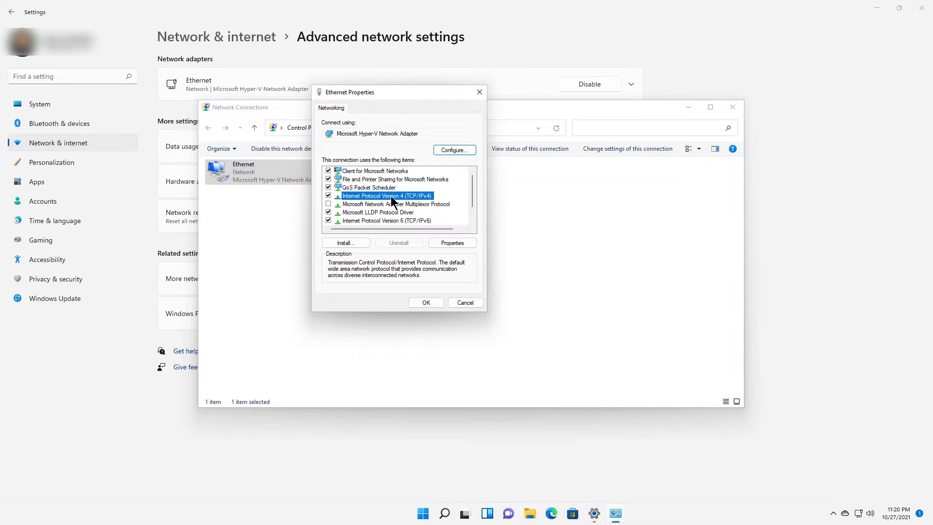
left_click(452, 242)
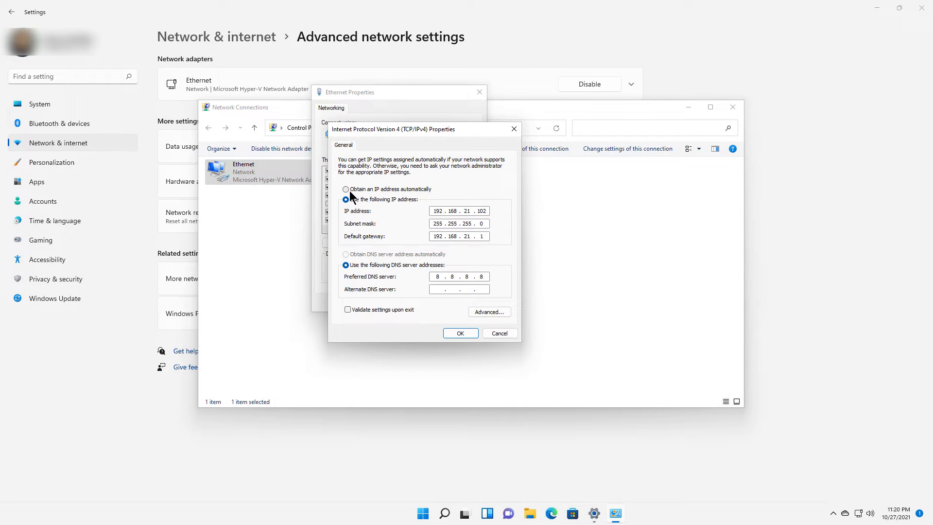
mouse_move(413, 200)
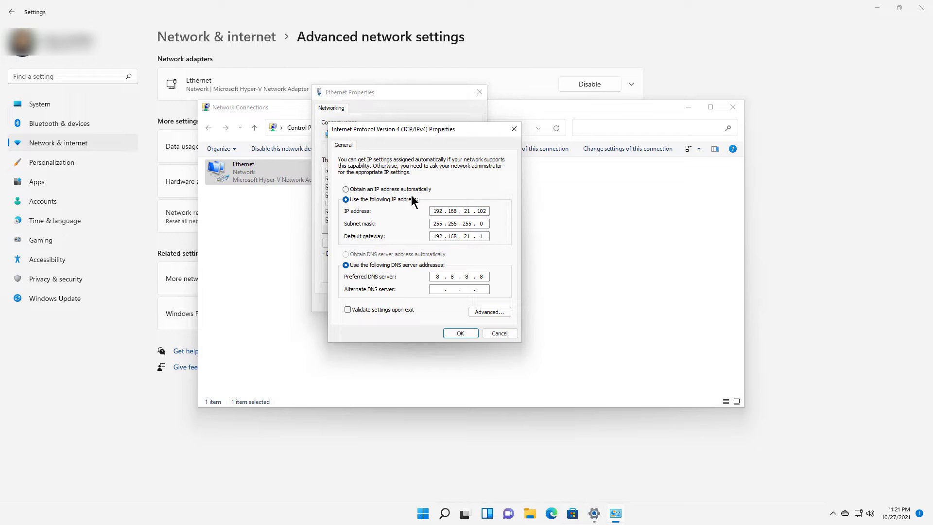
mouse_move(409, 216)
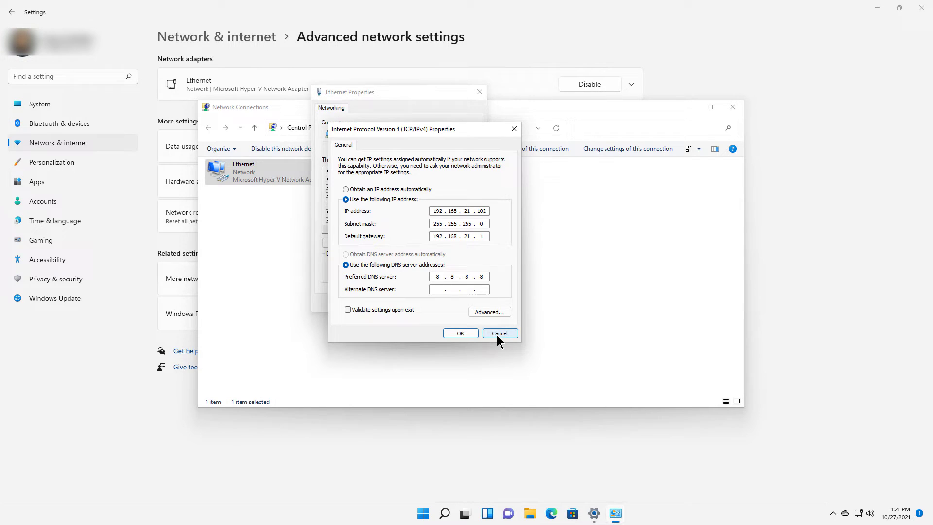
Step: Review the Ethernet connection's status details, confirming the IPv4 address and DNS server
left_click(499, 333)
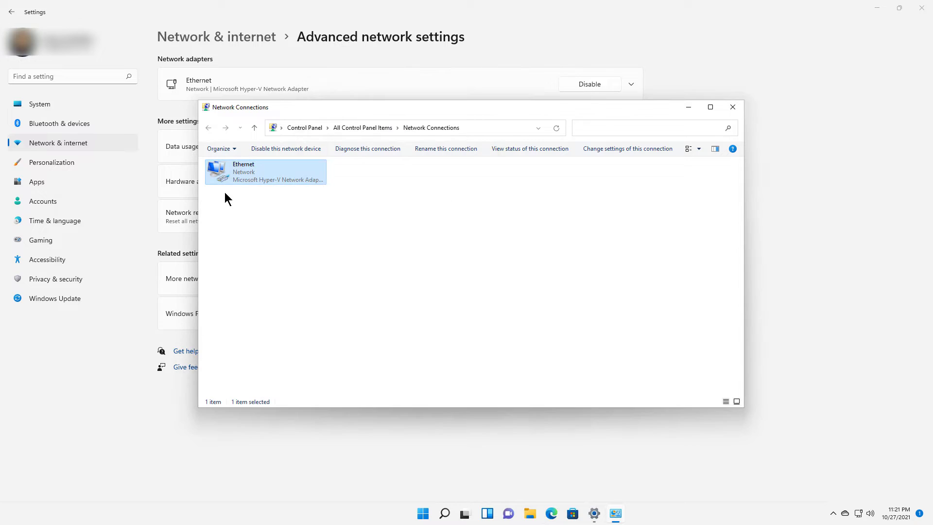
right_click(265, 171)
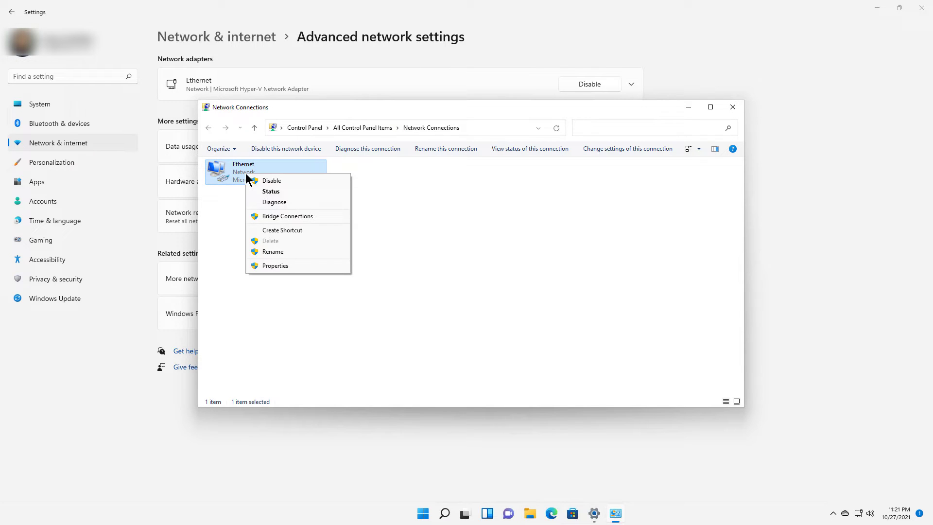
left_click(271, 192)
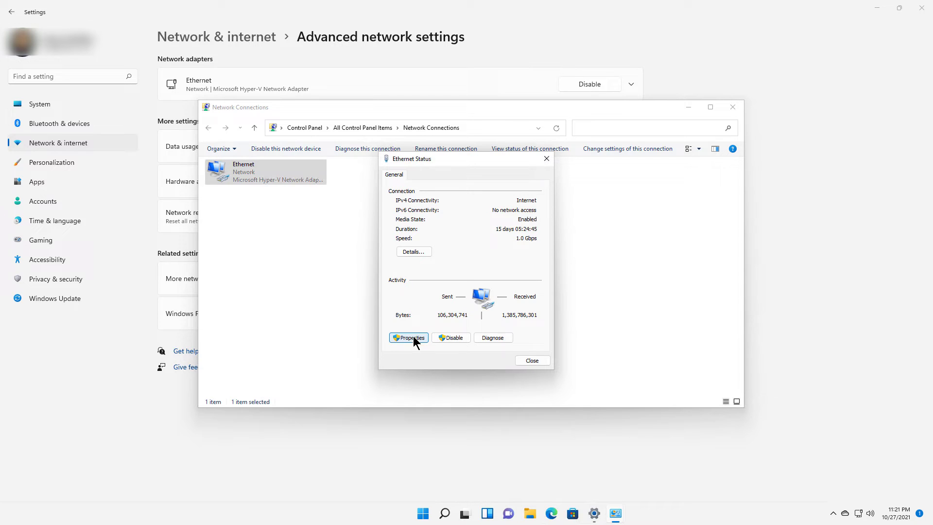
left_click(413, 251)
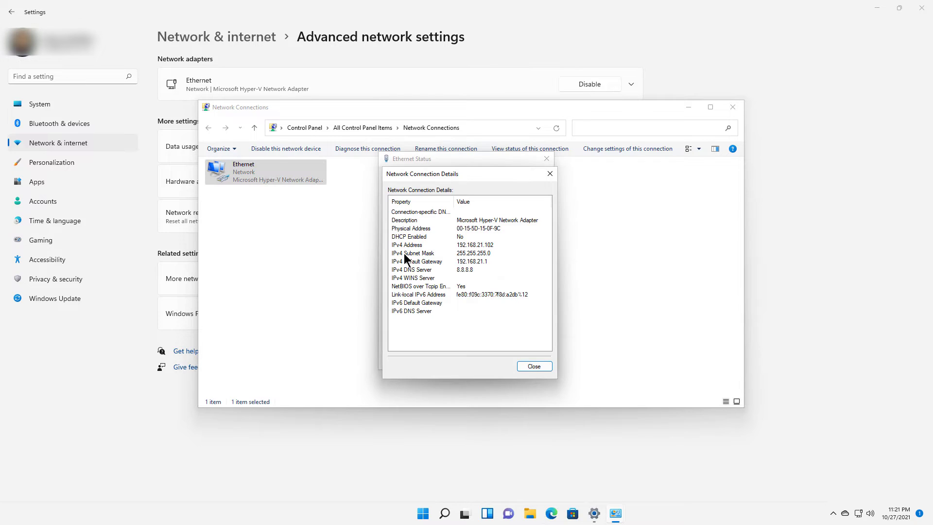
left_click(469, 244)
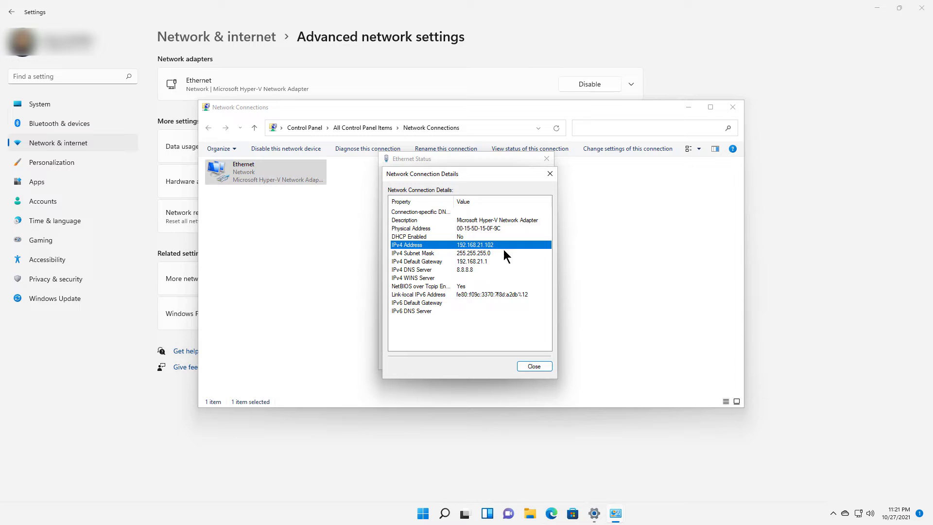
mouse_move(481, 267)
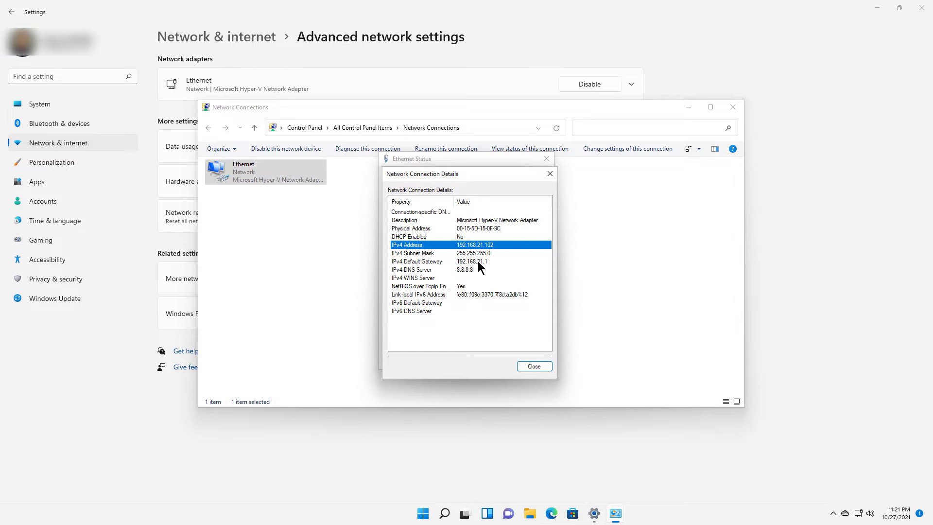
mouse_move(492, 261)
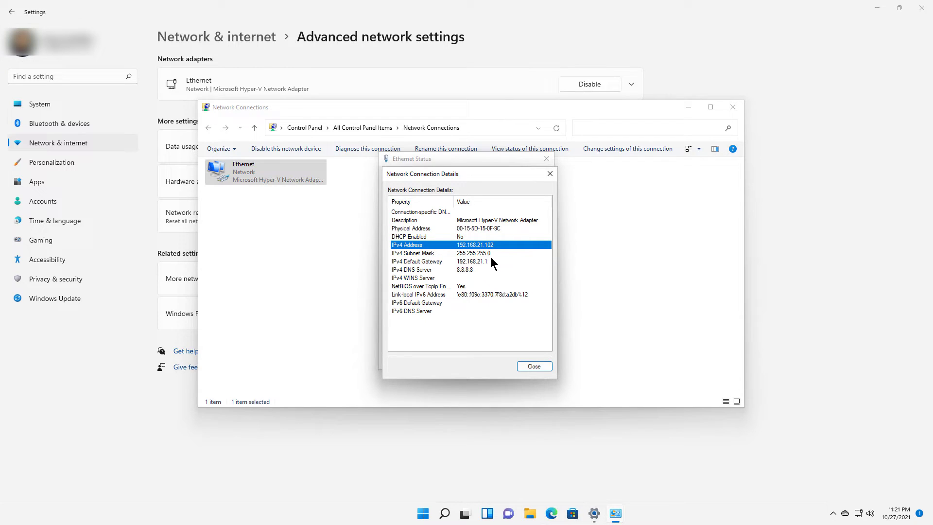
mouse_move(480, 272)
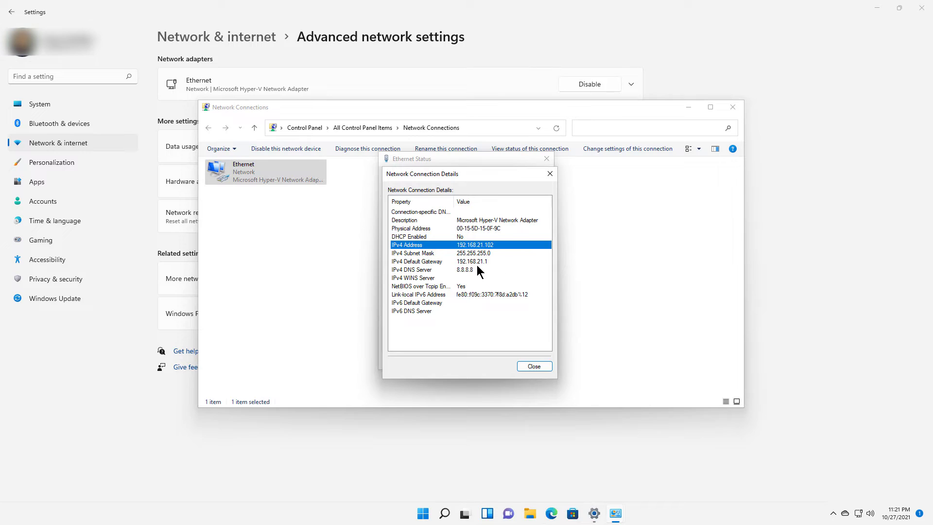
mouse_move(449, 280)
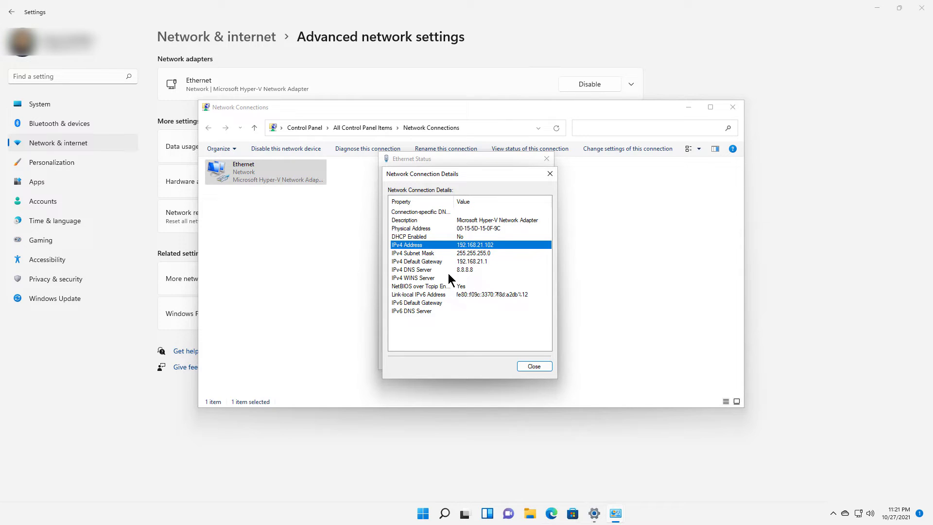
mouse_move(505, 280)
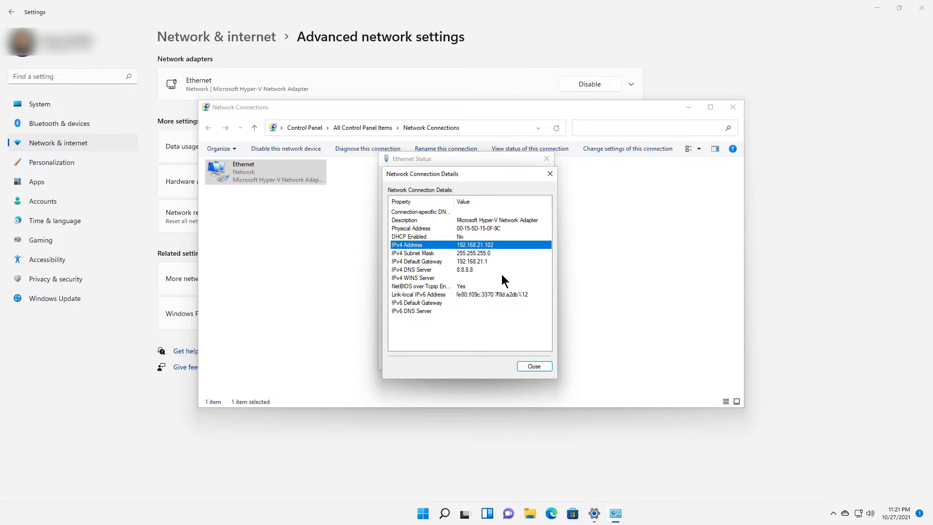
mouse_move(533, 366)
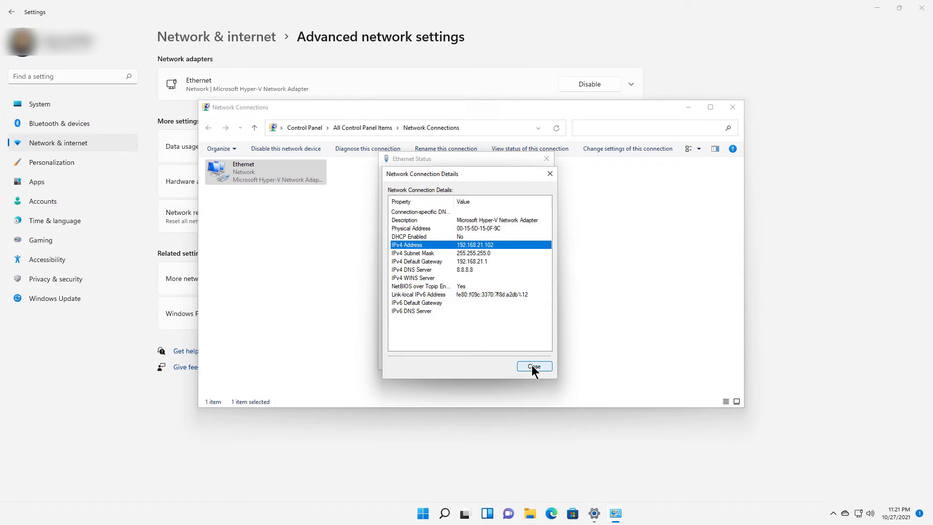
left_click(532, 367)
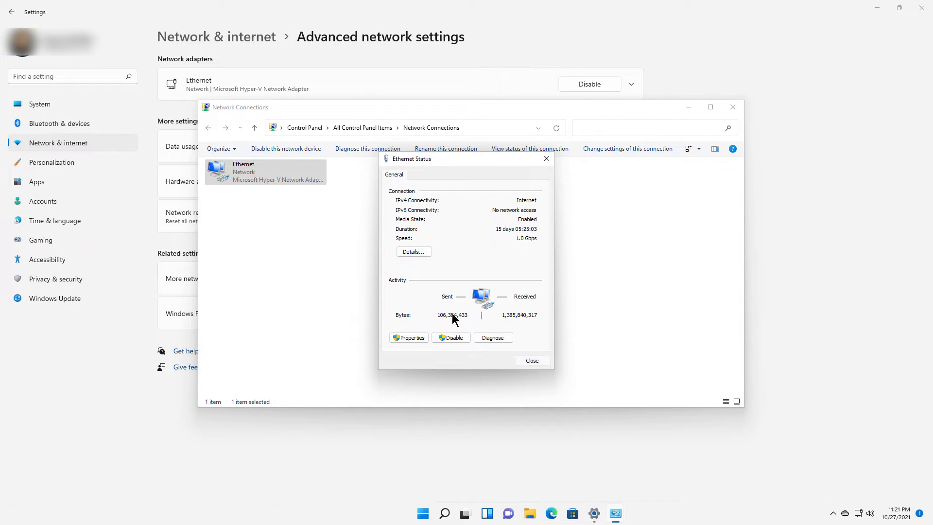
Step: Reopen the Ethernet adapter's Properties dialog from its context menu
right_click(264, 171)
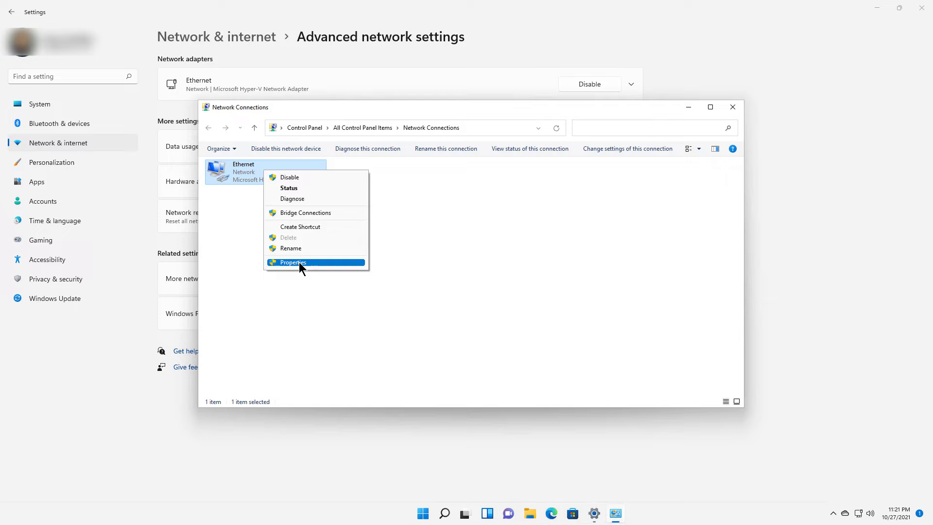
left_click(292, 262)
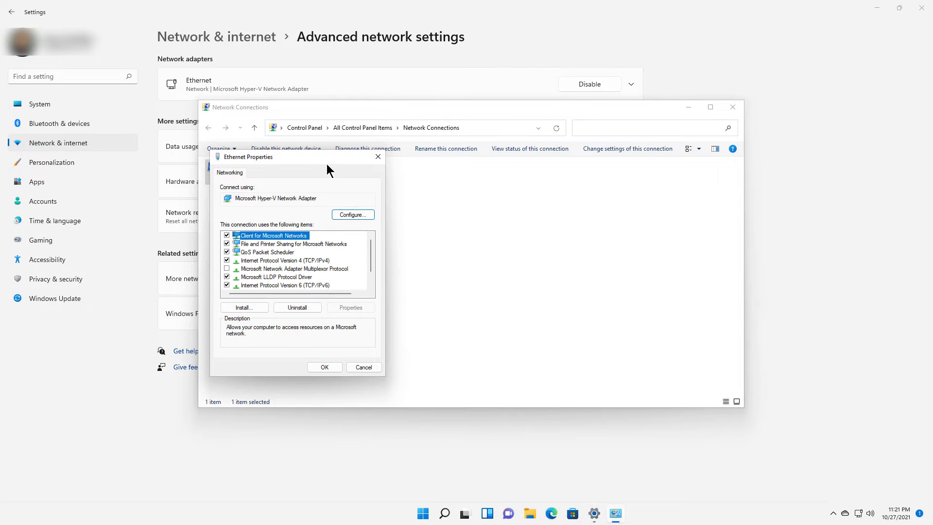
Step: Add 192.168.20.200 with mask 255.255.255.0 as a second IP in Advanced TCP/IP Settings
left_click_drag(248, 157, 380, 120)
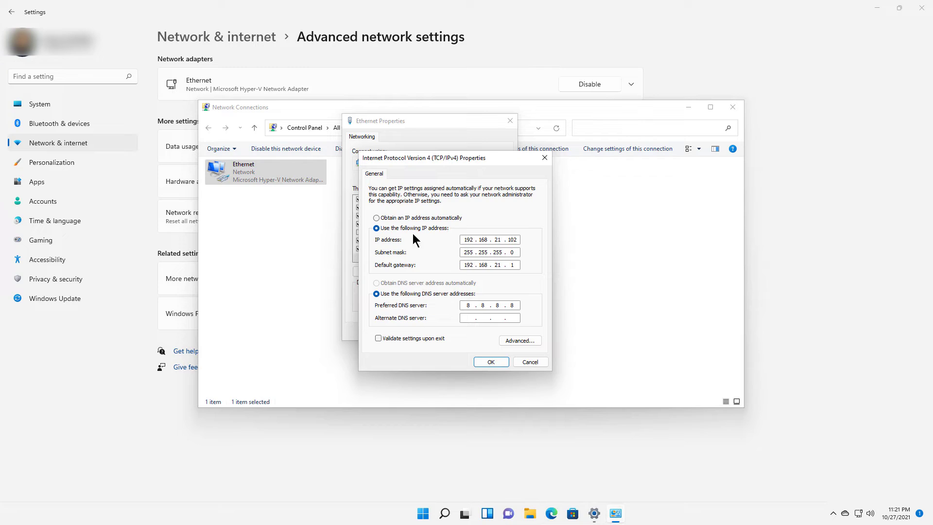
mouse_move(485, 277)
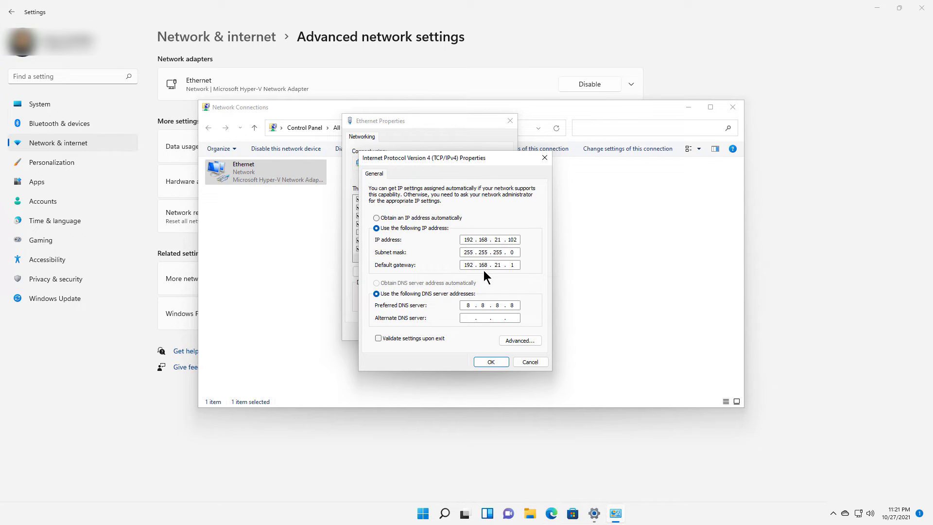
mouse_move(493, 304)
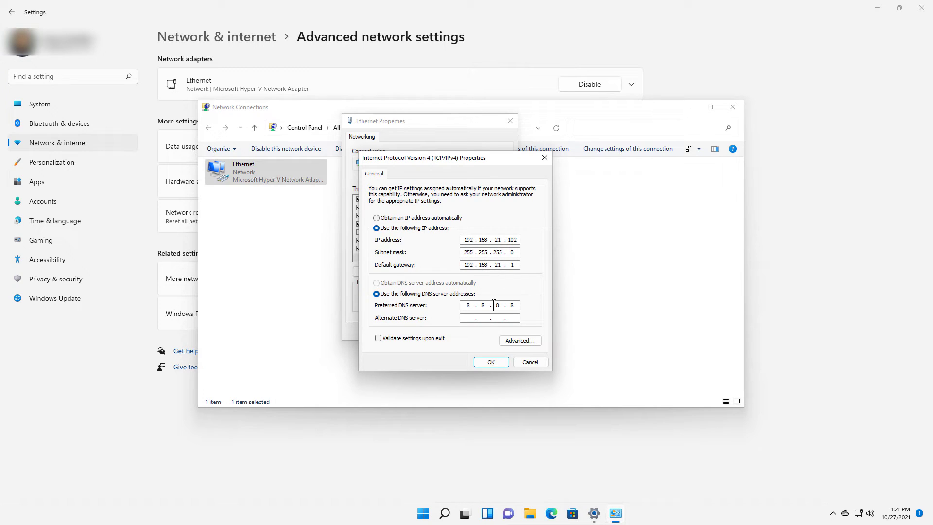
left_click(519, 340)
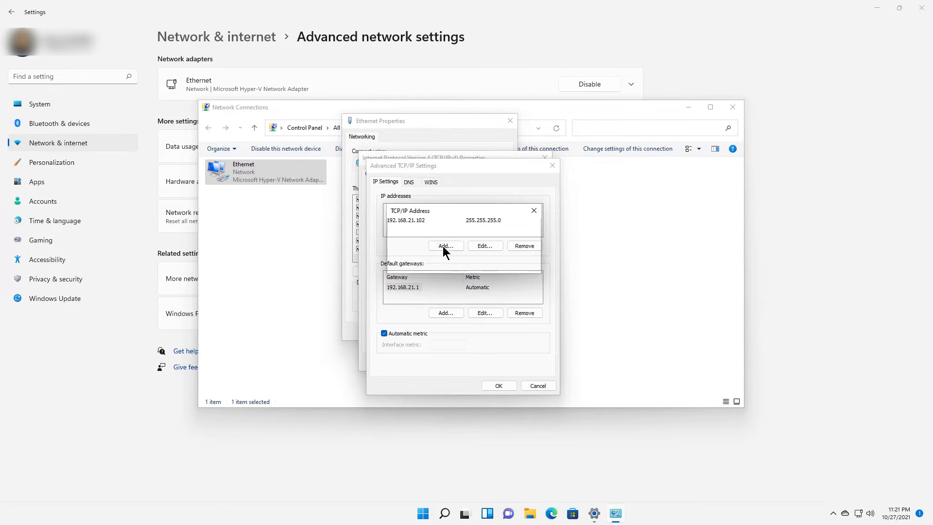
left_click(445, 246)
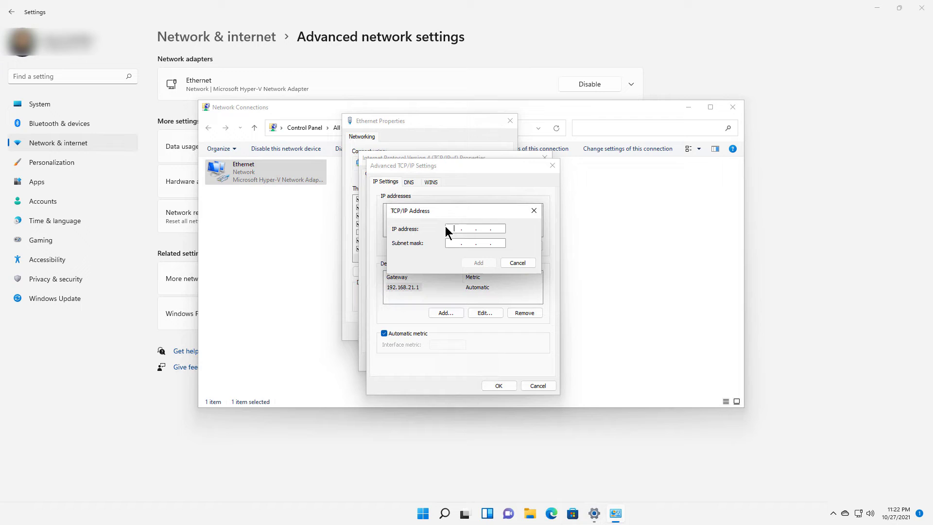
type("192.168..")
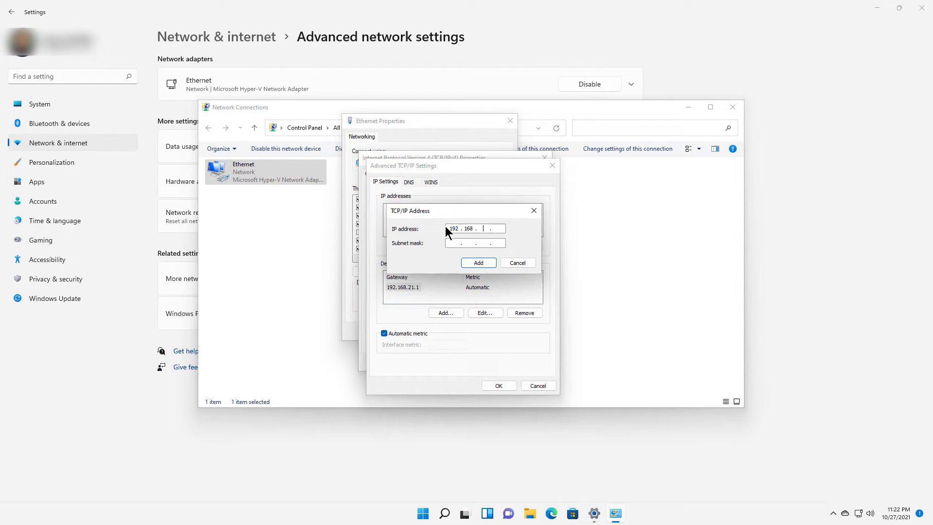
type("20")
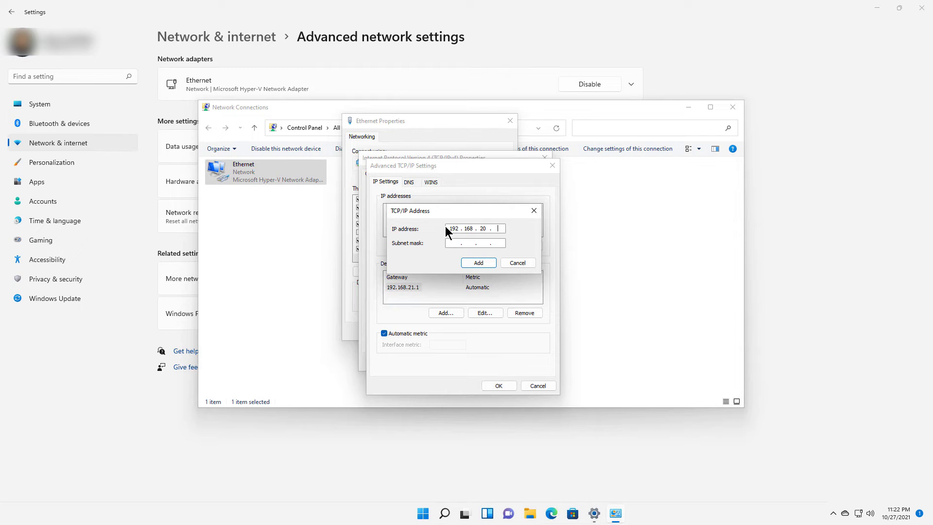
type("200")
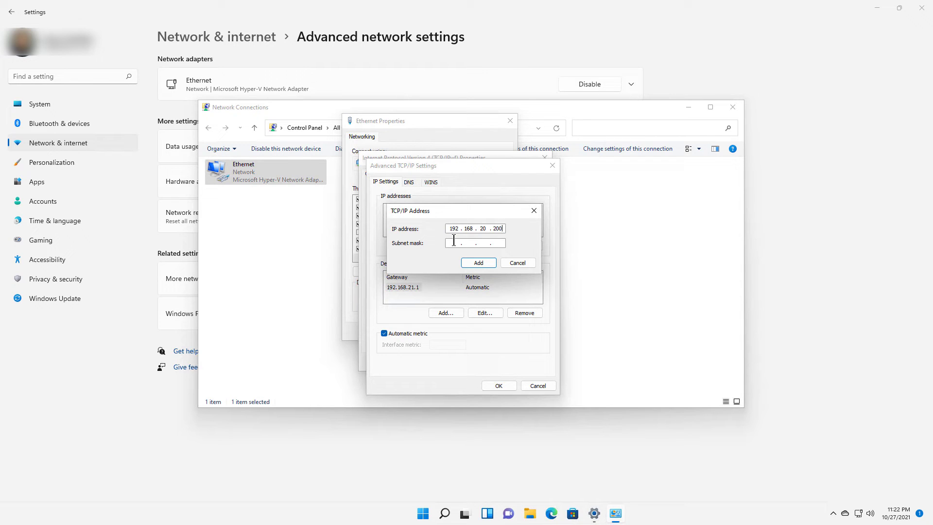
type("255.255.255.0")
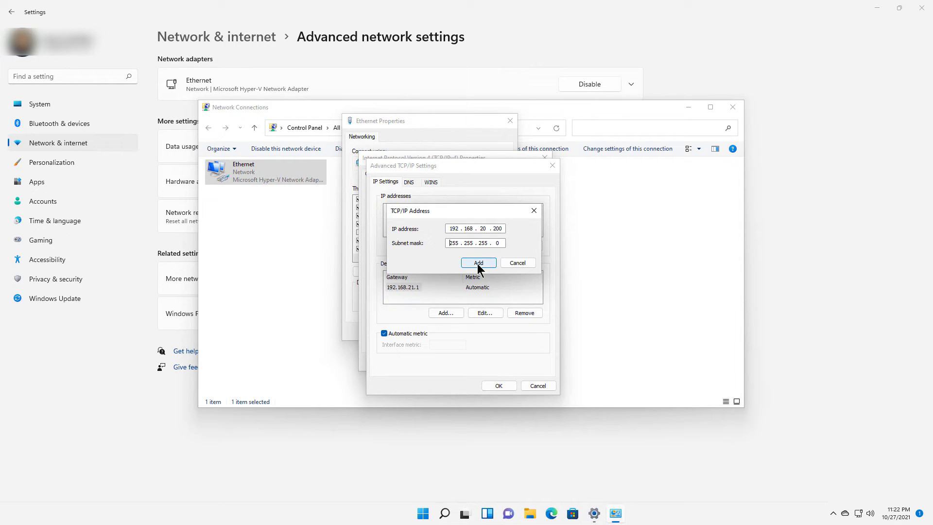
left_click(478, 263)
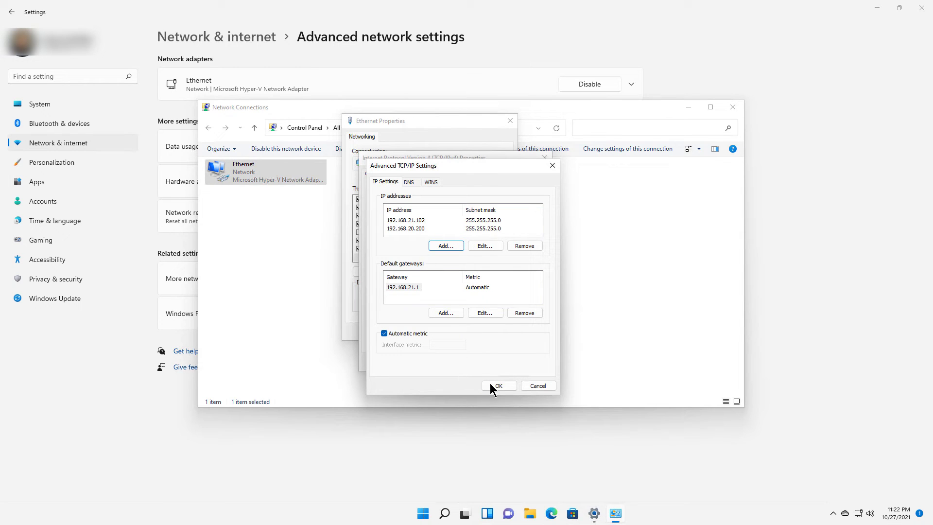
left_click(498, 385)
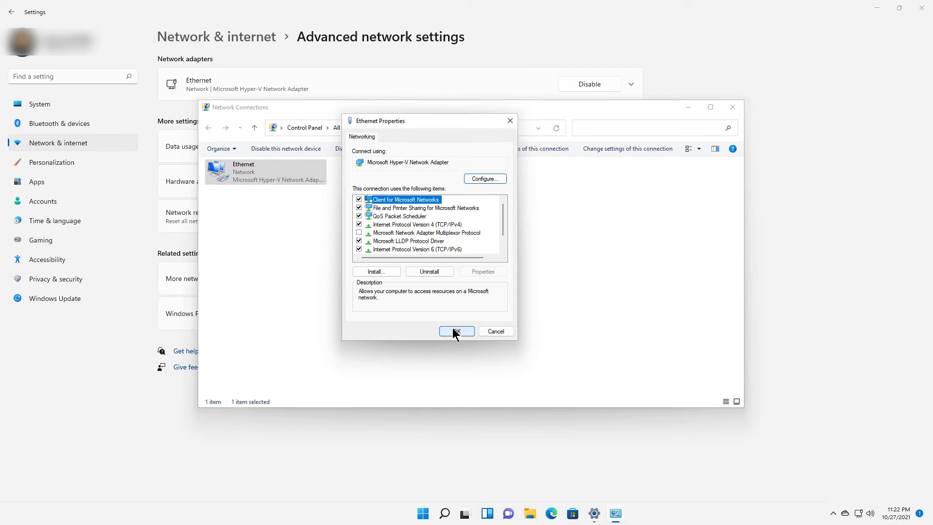
Step: Confirm the Ethernet Properties dialog to apply the new address and close it
left_click(456, 332)
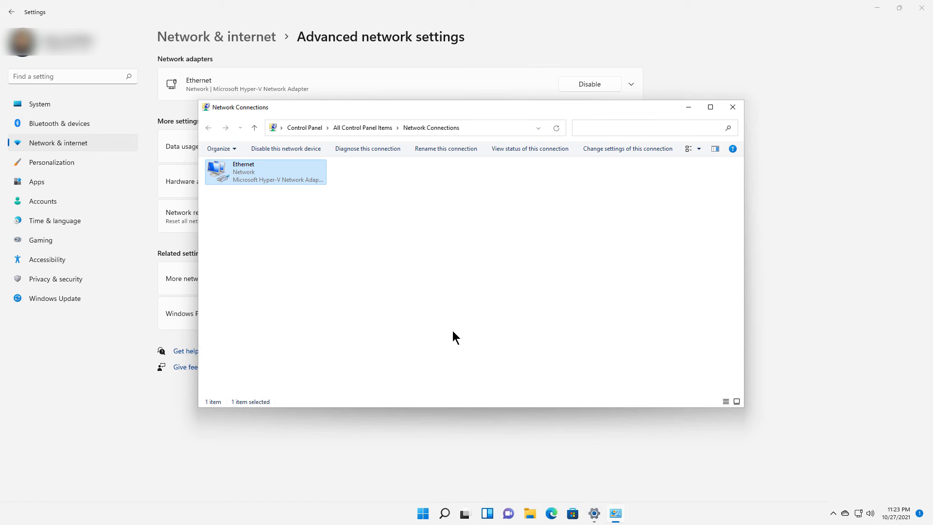
mouse_move(443, 326)
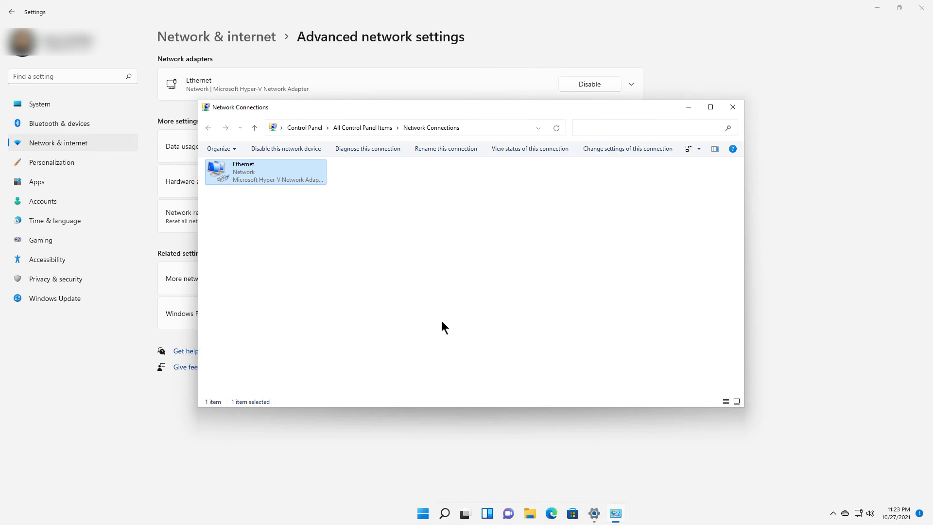
mouse_move(440, 332)
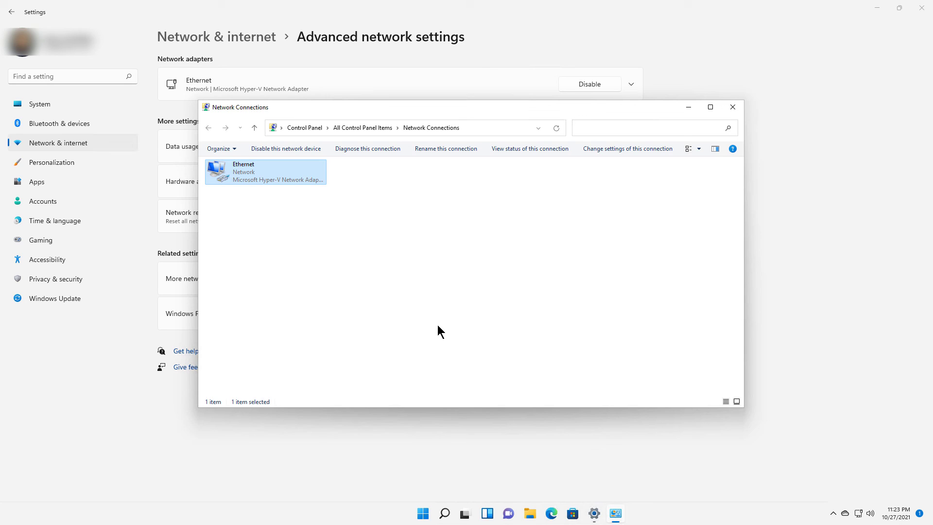